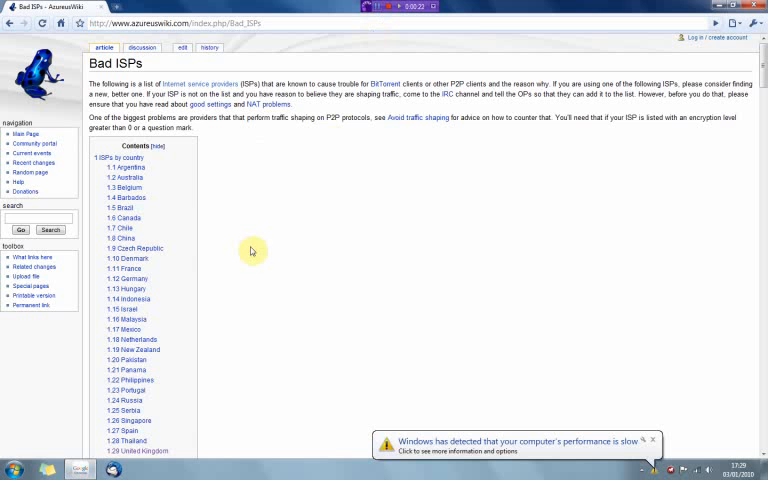
Jump to the United Kingdom section of the Bad ISPs throttling table
scroll("down", 3)
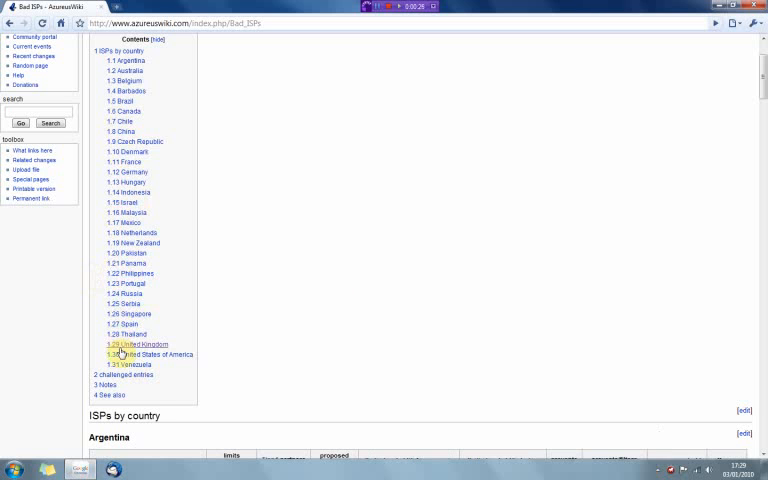
left_click(140, 344)
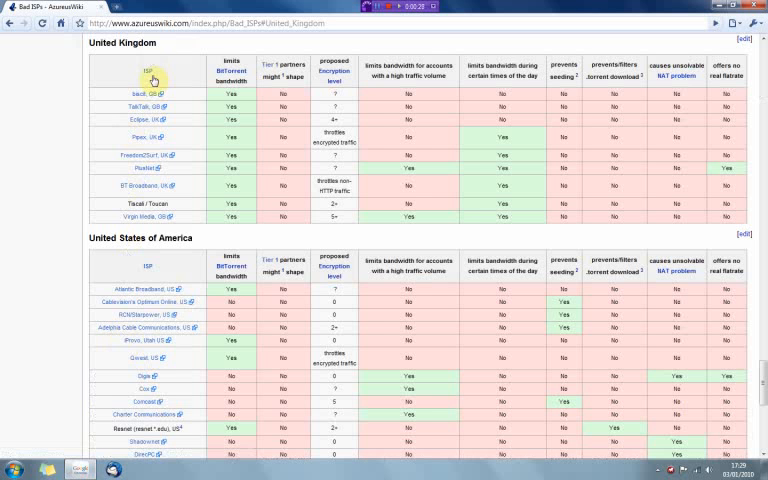
mouse_move(136, 176)
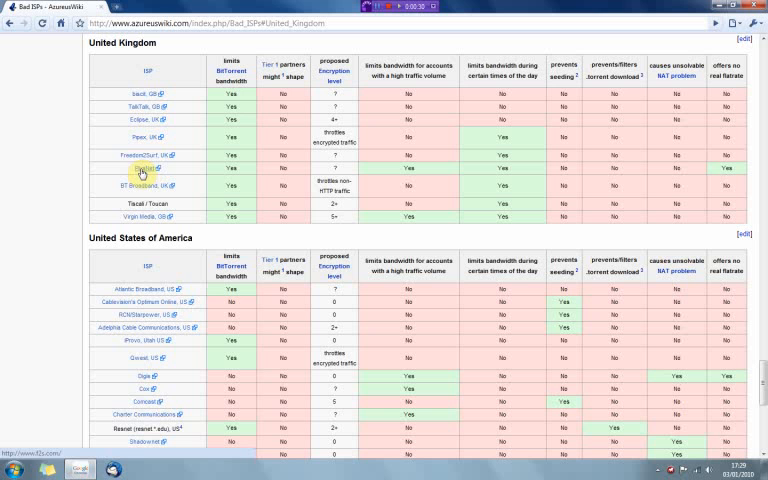
mouse_move(136, 168)
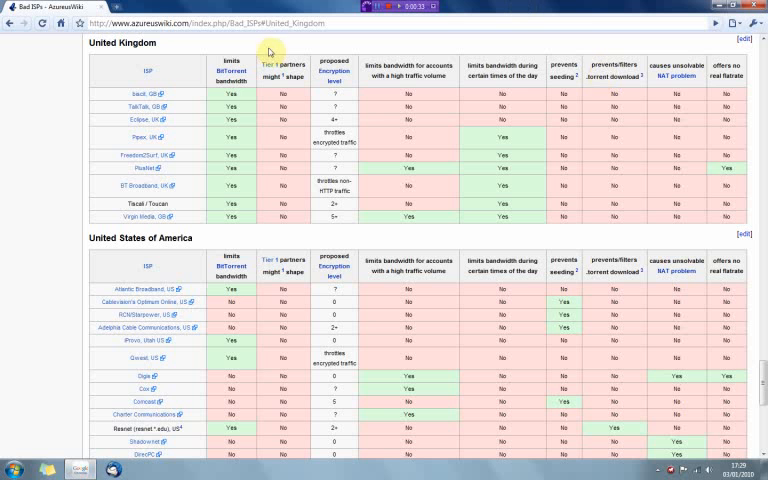
mouse_move(378, 52)
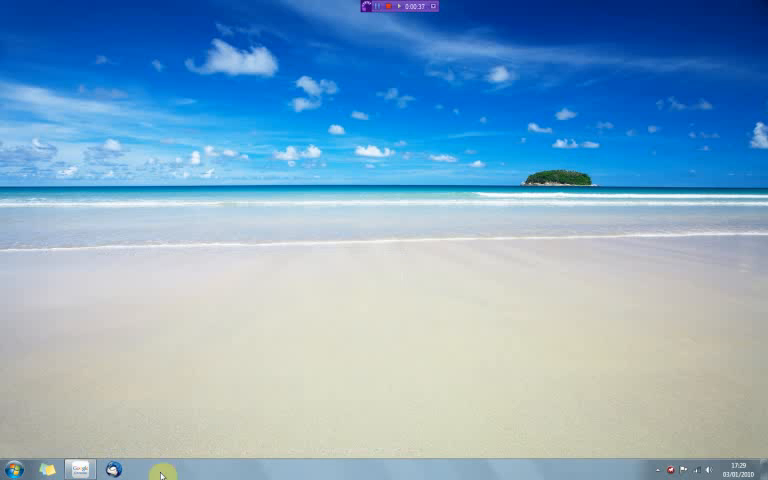
Bring up the uTorrent main window from its system tray icon
left_click(660, 470)
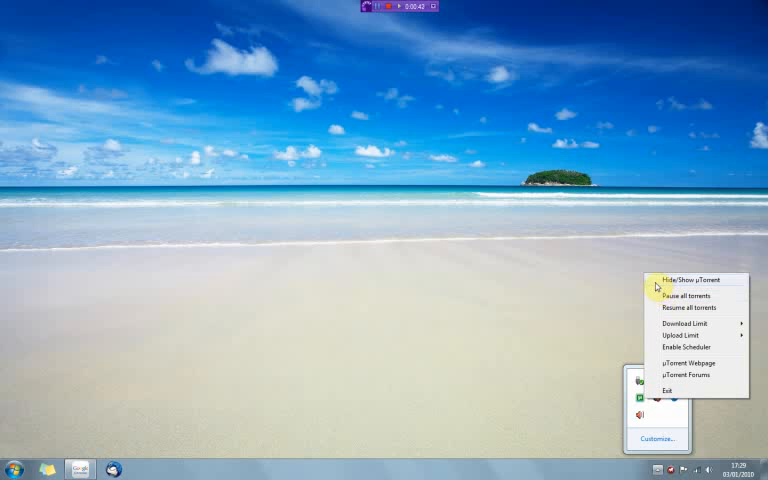
left_click(684, 280)
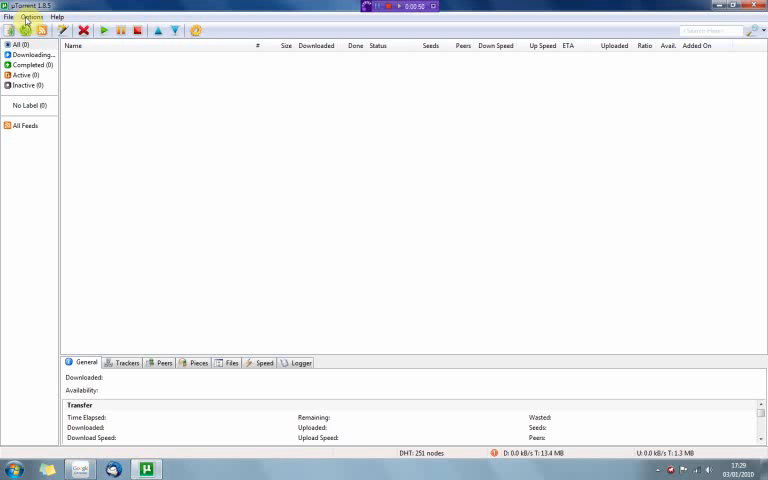
Set Protocol Encryption Outgoing to Enabled in BitTorrent preferences and confirm with OK
left_click(32, 30)
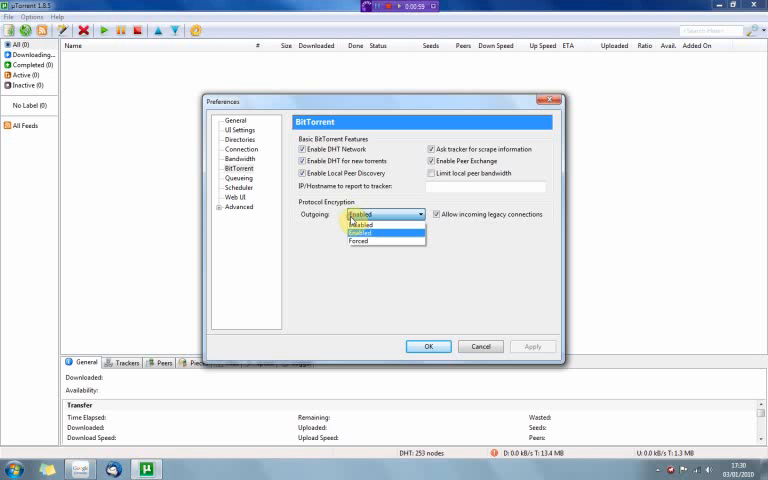
left_click(358, 220)
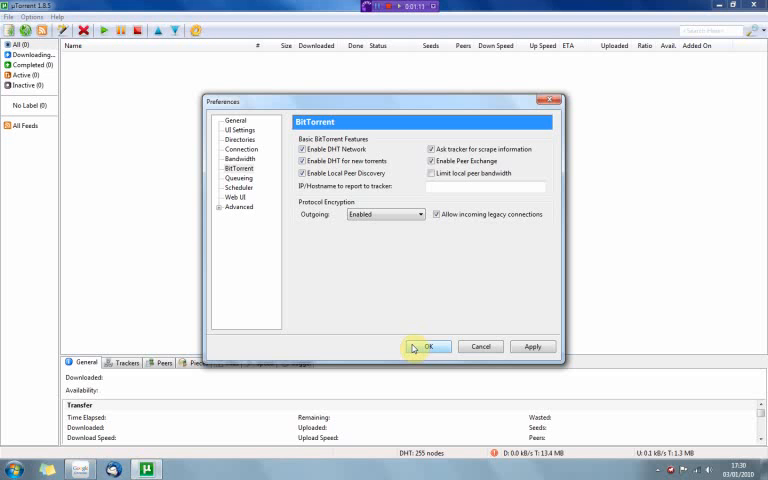
left_click(384, 214)
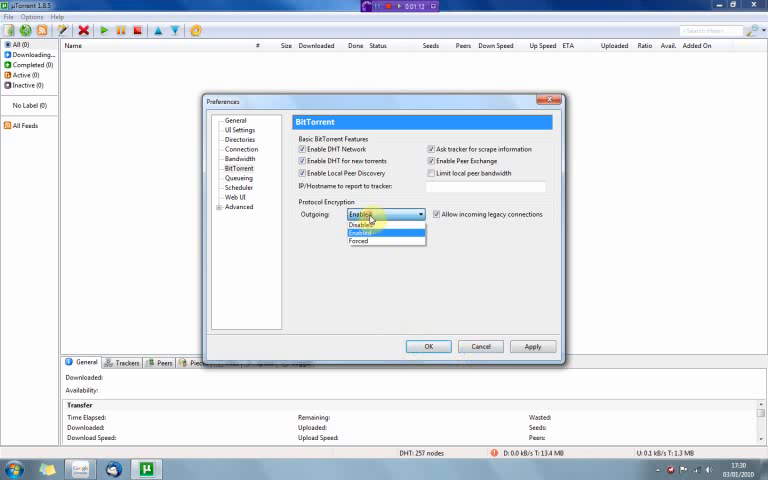
left_click(360, 224)
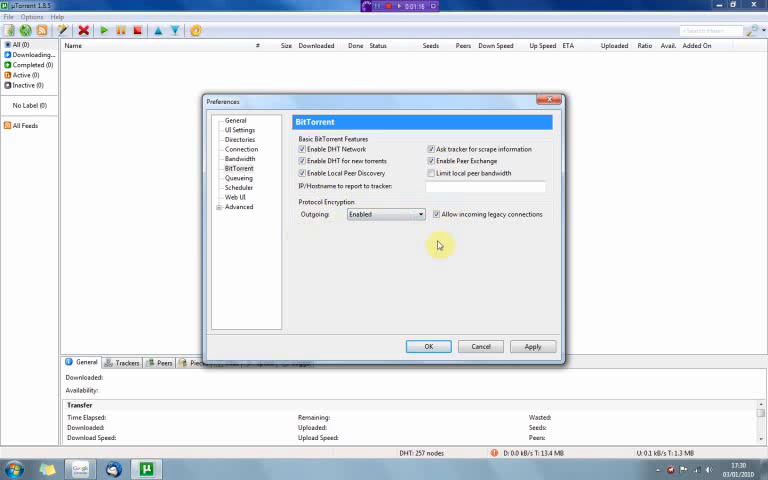
left_click(428, 346)
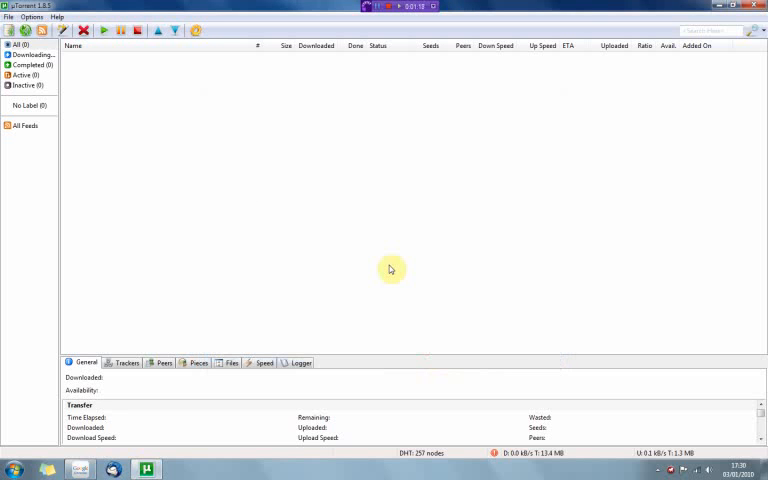